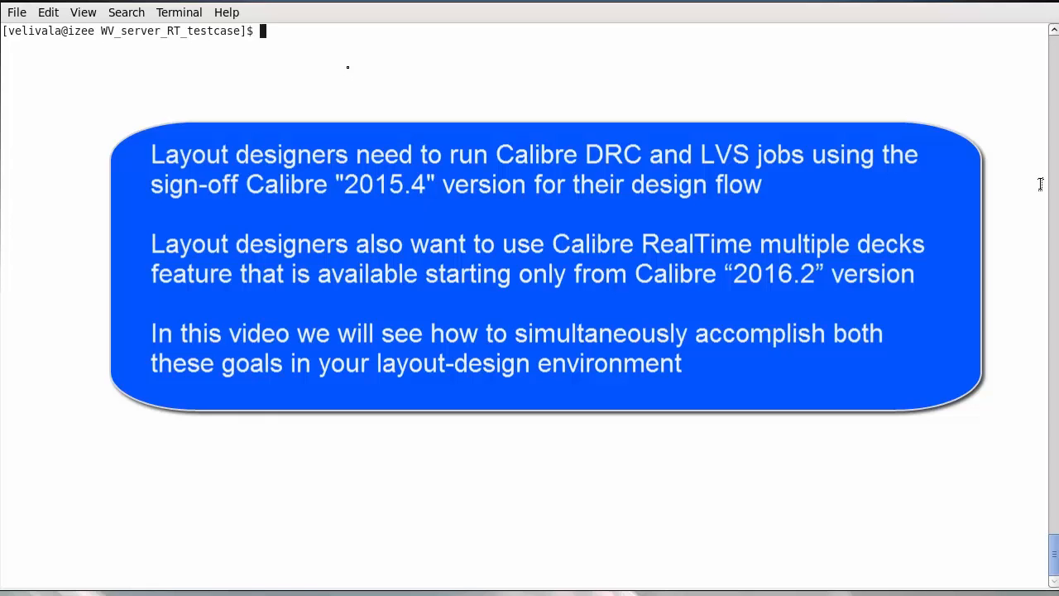
pyautogui.moveTo(347, 70)
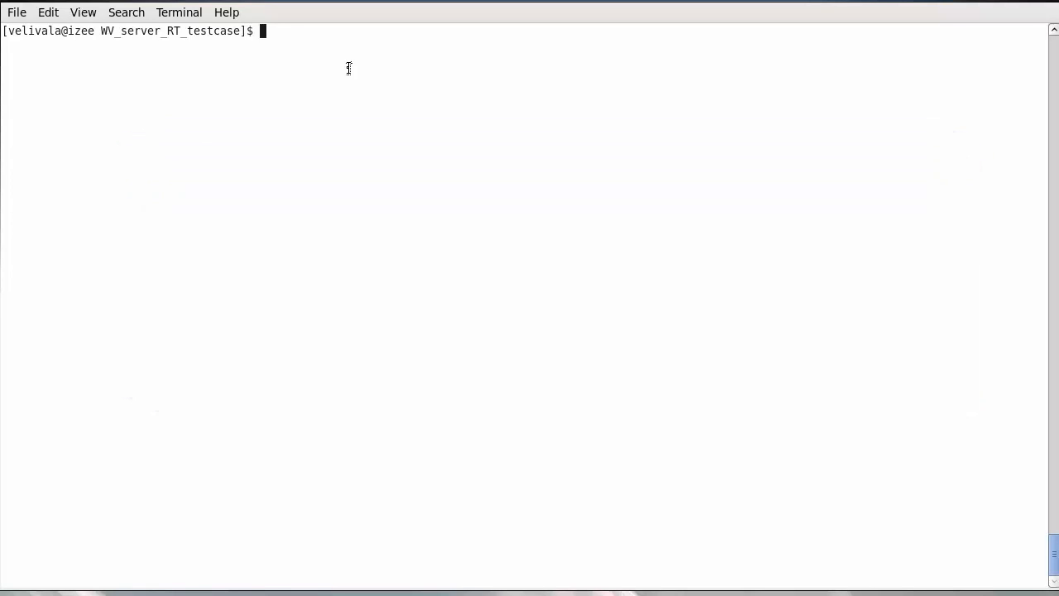
pyautogui.write('setenv MGC_HO')
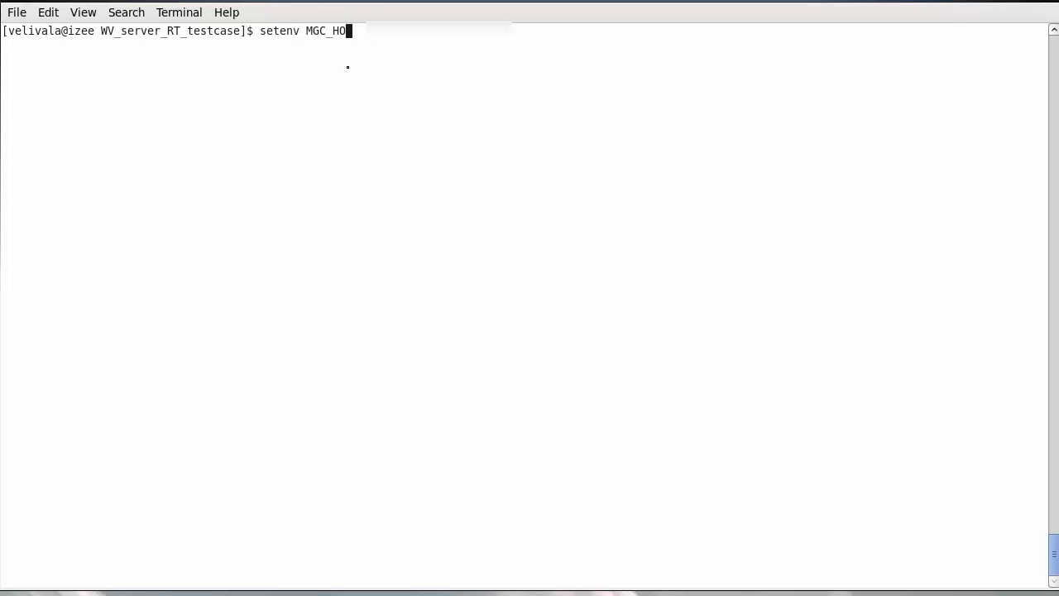
pyautogui.write('ME /20')
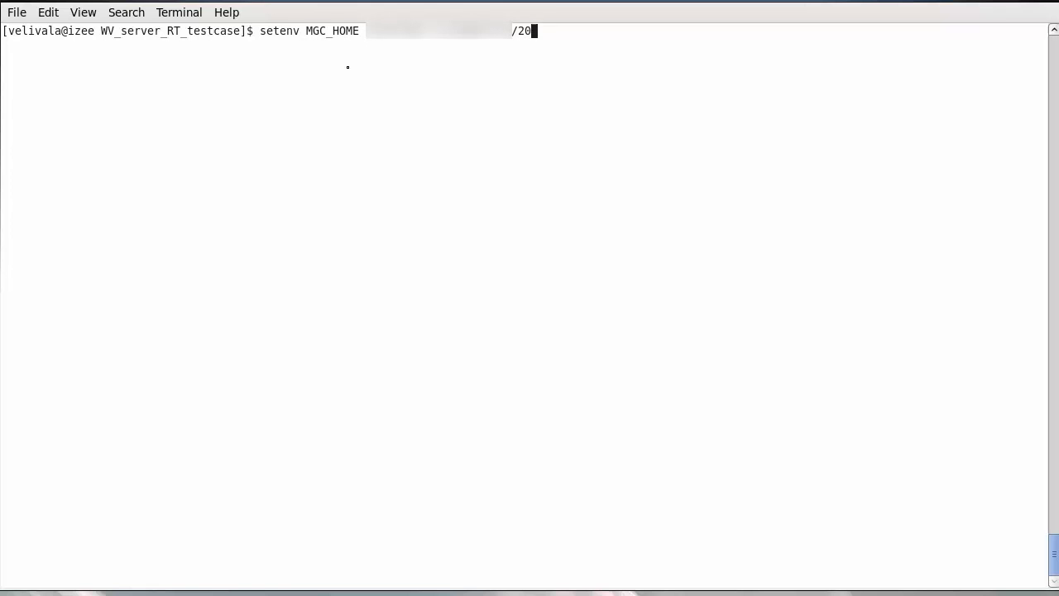
pyautogui.write('15.4/lv_micro.aoi')
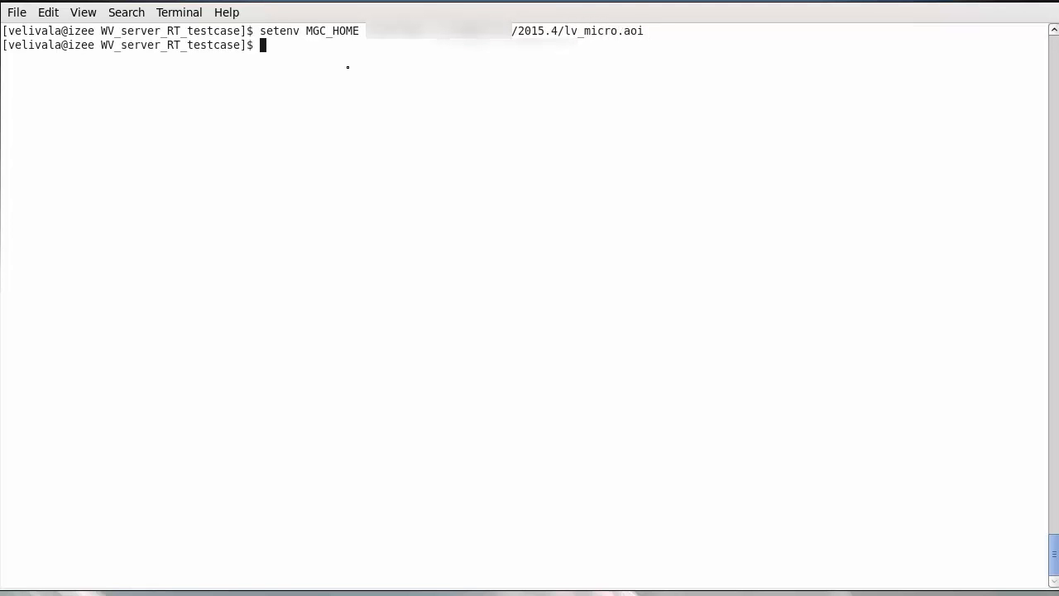
pyautogui.write('setenv MGC_REALTIME')
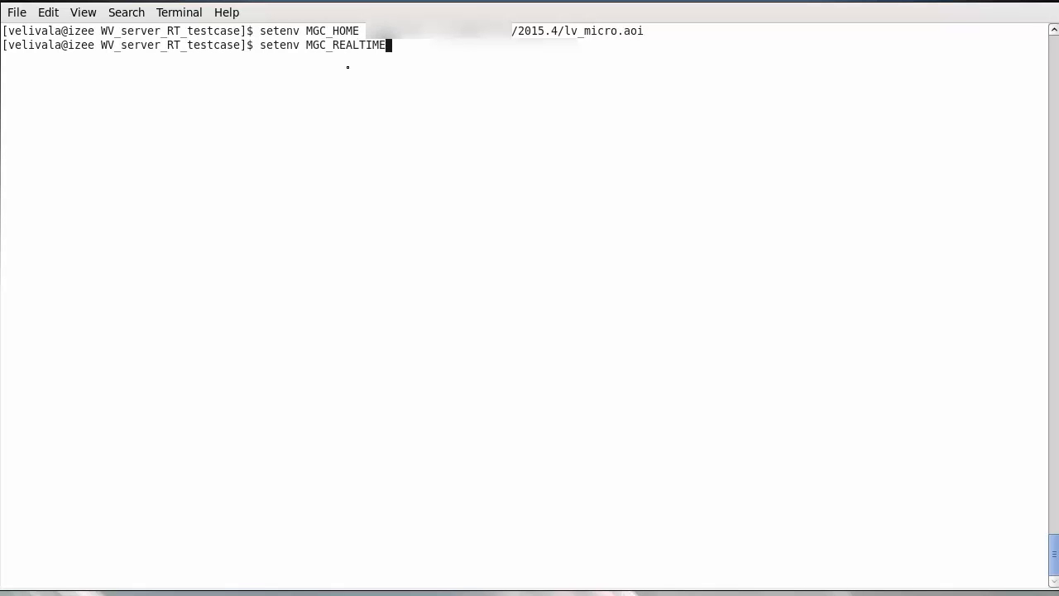
pyautogui.write('_HOME')
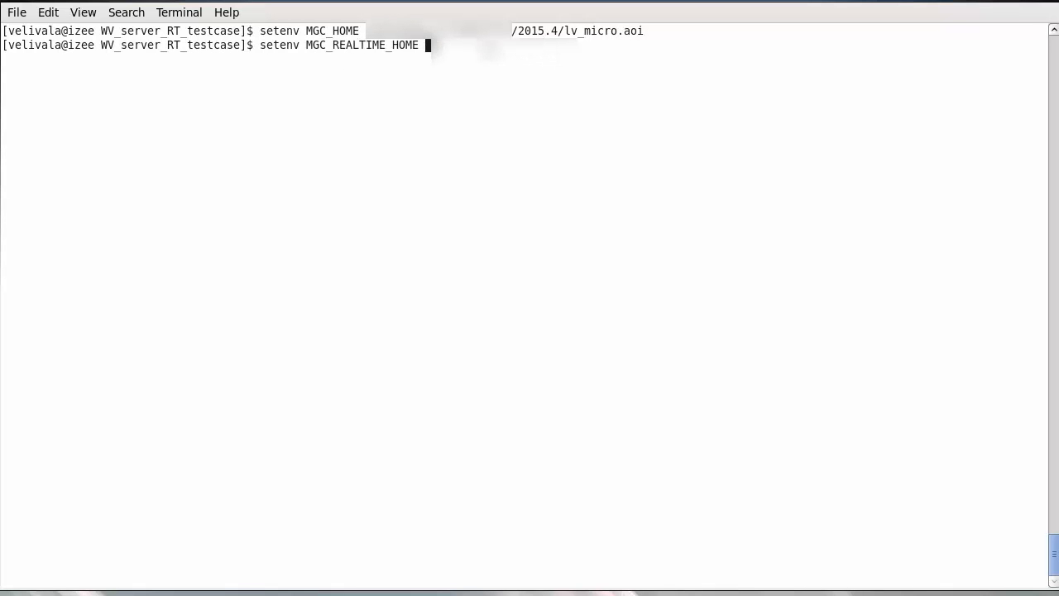
pyautogui.write('/')
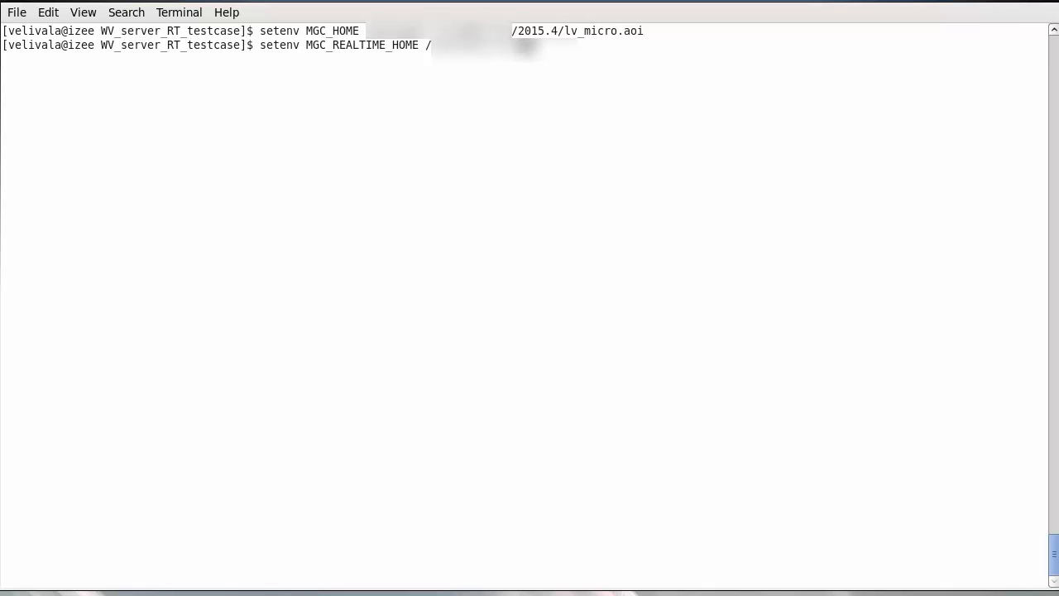
pyautogui.write('2016/')
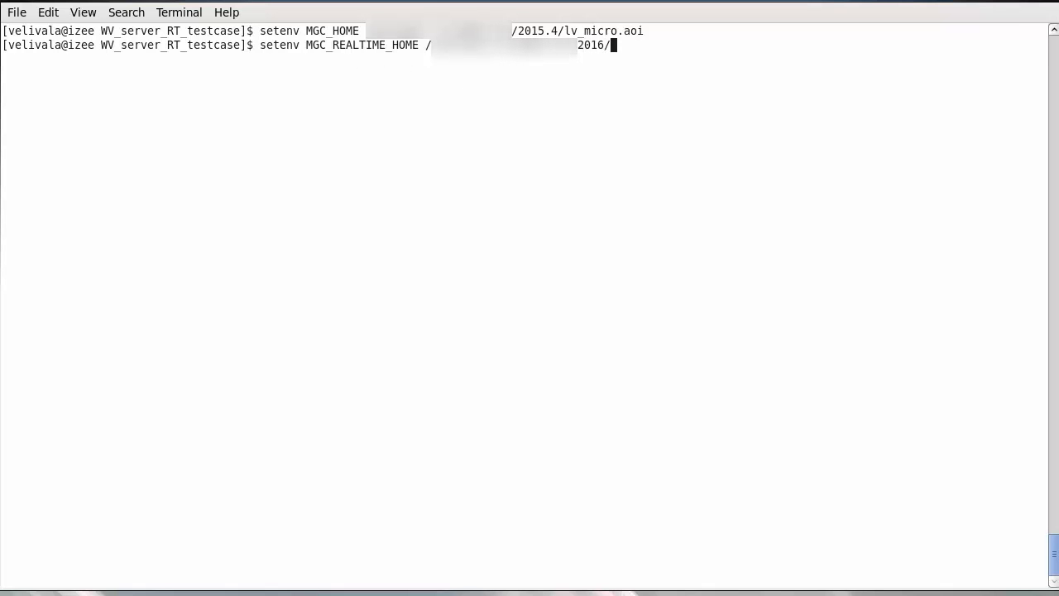
pyautogui.write('2.2/lv_micro.')
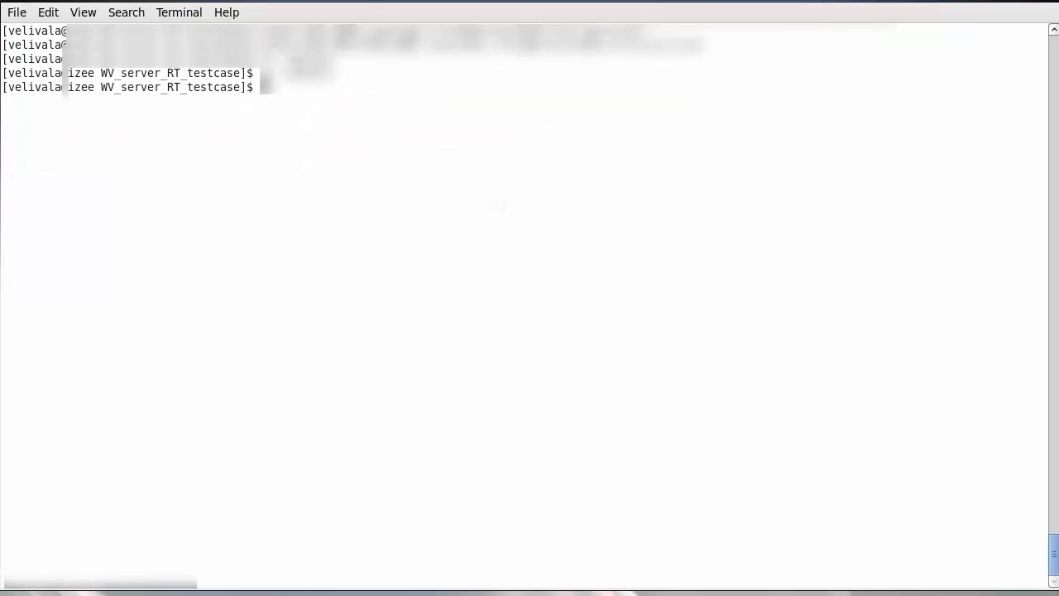
pyautogui.write('lay')
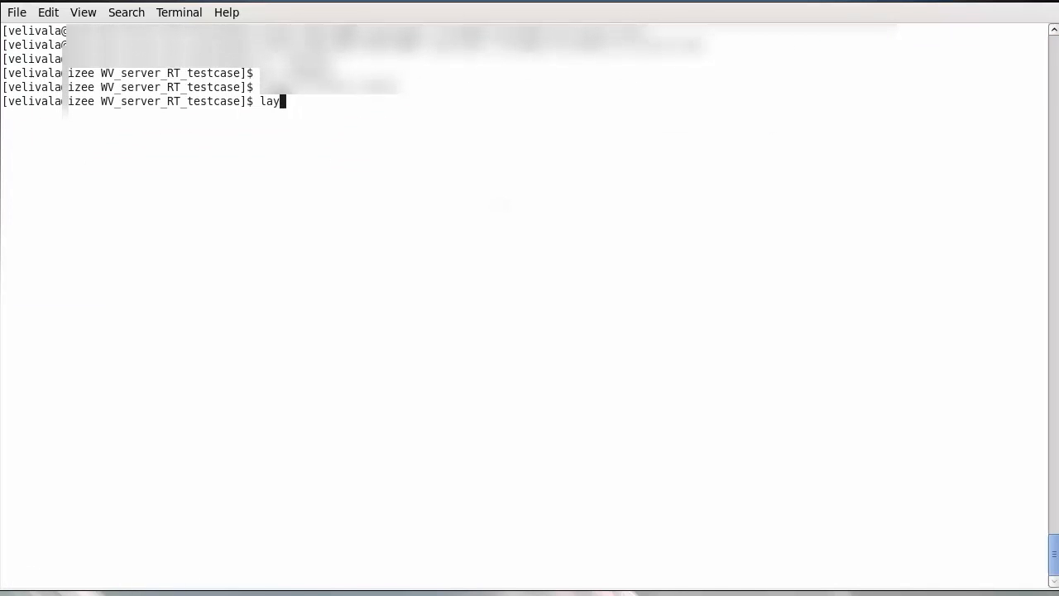
pyautogui.write('out')
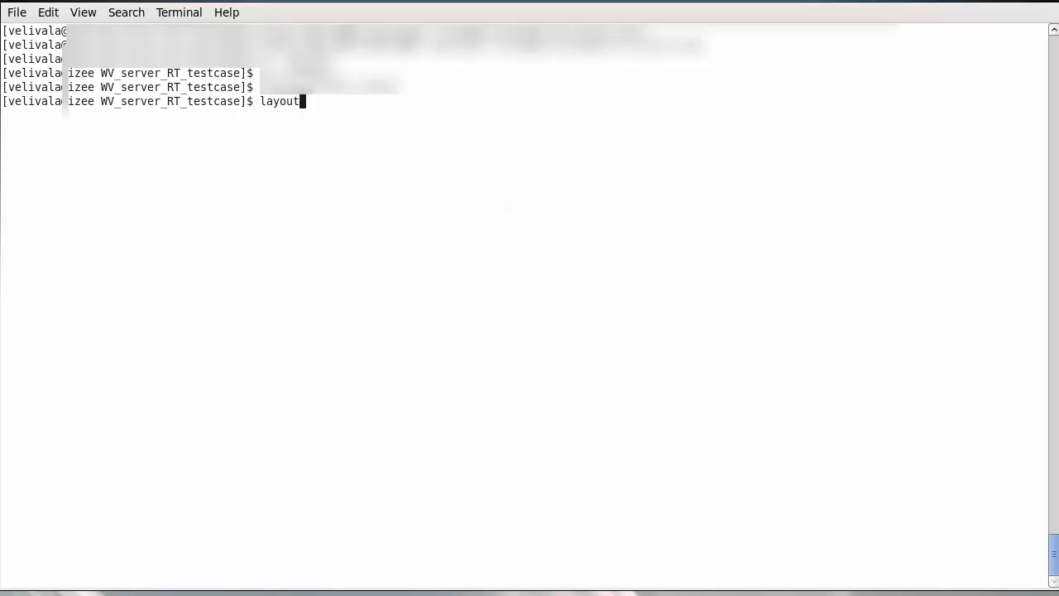